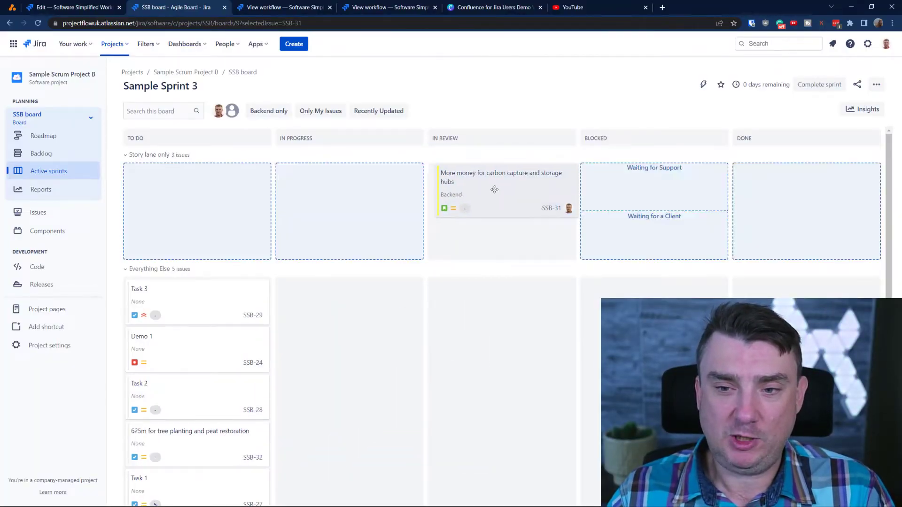
Step: Drag across the workflow diagram area of the SSB workflow page
drag(503, 190, 777, 167)
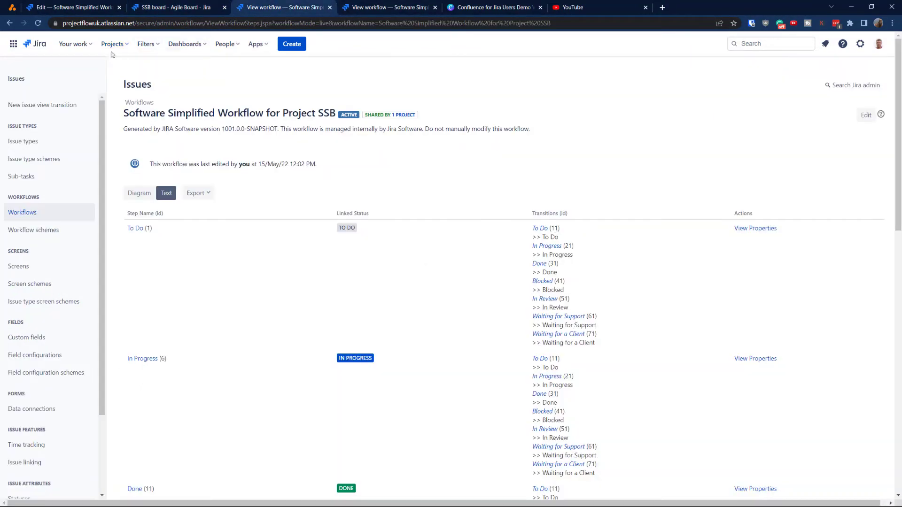
Step: Go to Sample Scrum Project B and reach its Workflows settings page
click(112, 44)
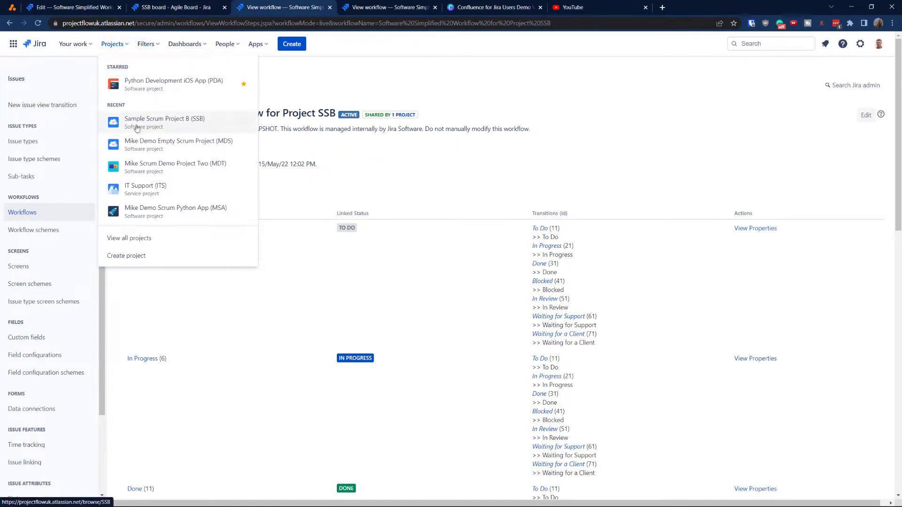
click(164, 122)
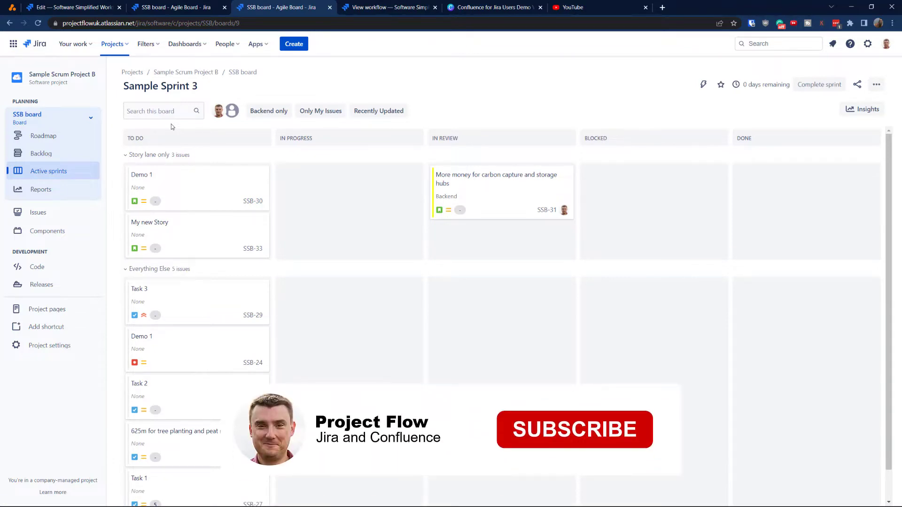
click(573, 429)
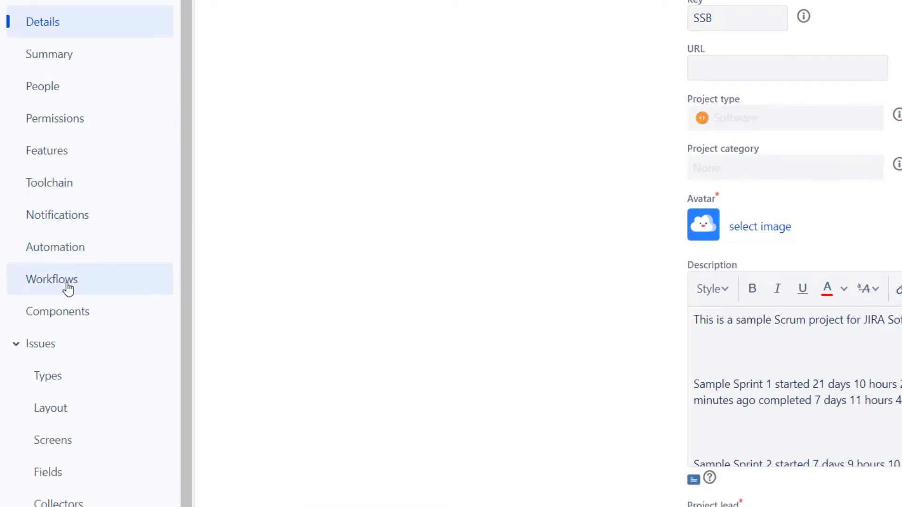
click(52, 279)
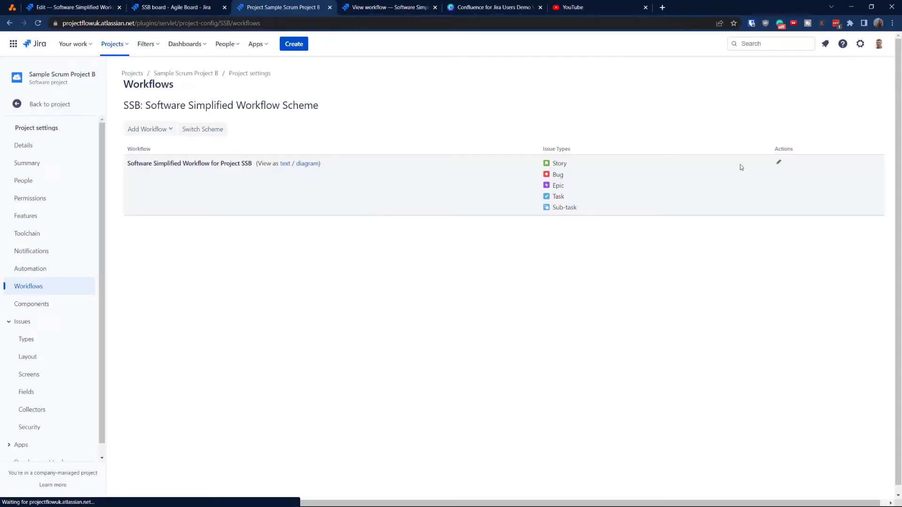
Step: Edit the SSB workflow as a draft and view the Done transition's empty Conditions list
click(778, 163)
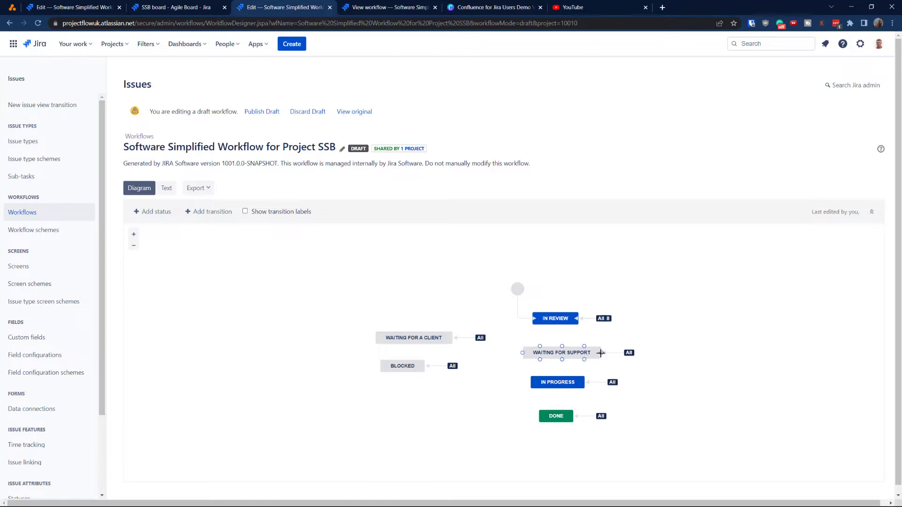
mouse_move(594, 349)
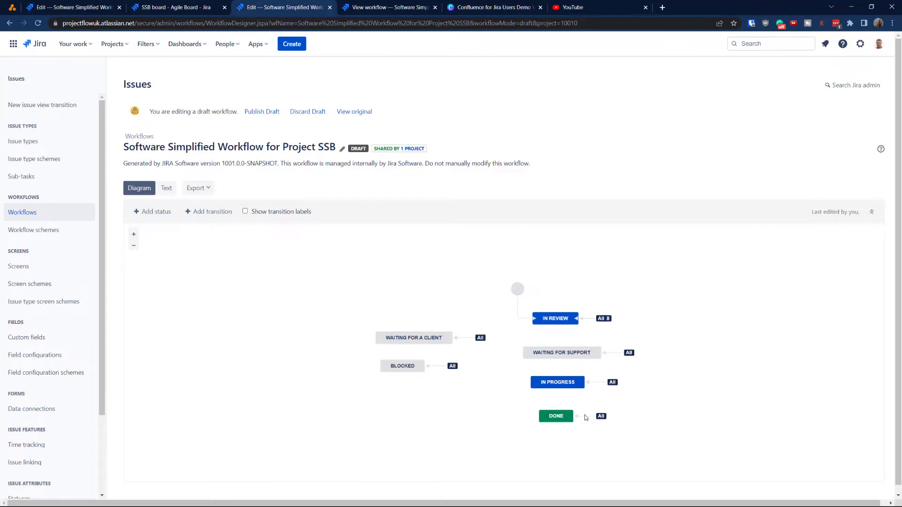
click(600, 416)
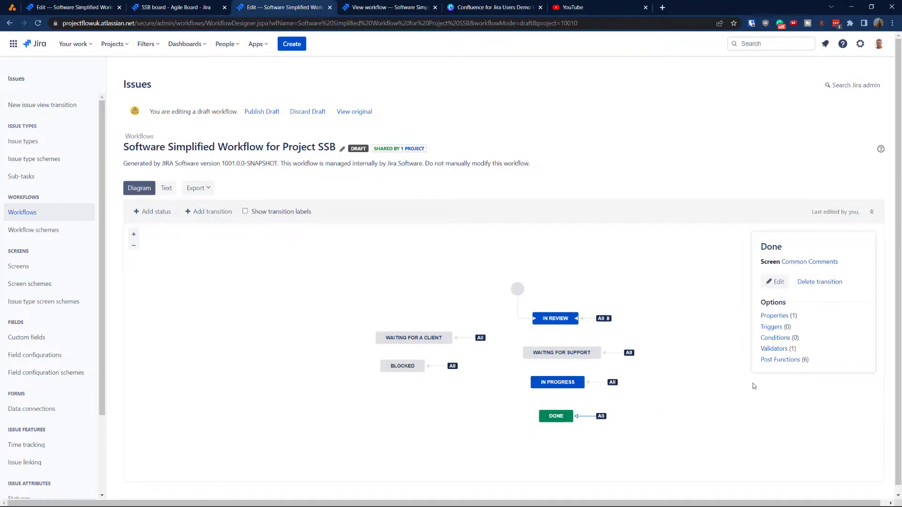
click(773, 348)
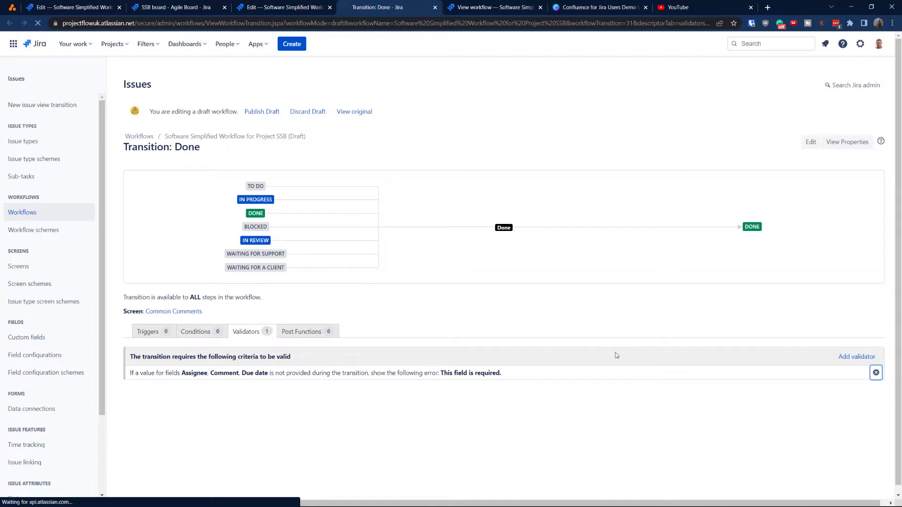
click(874, 372)
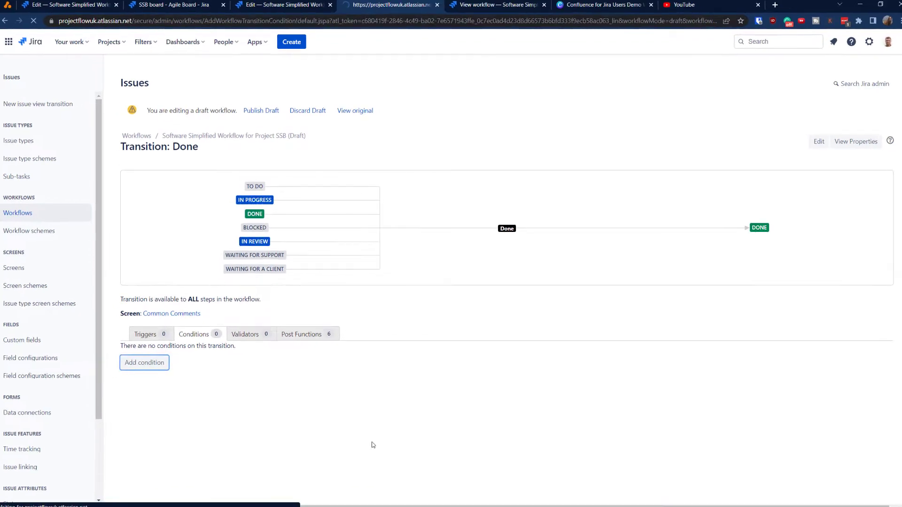
Step: Add a new condition to the Done transition, choosing the Value Field type
click(144, 362)
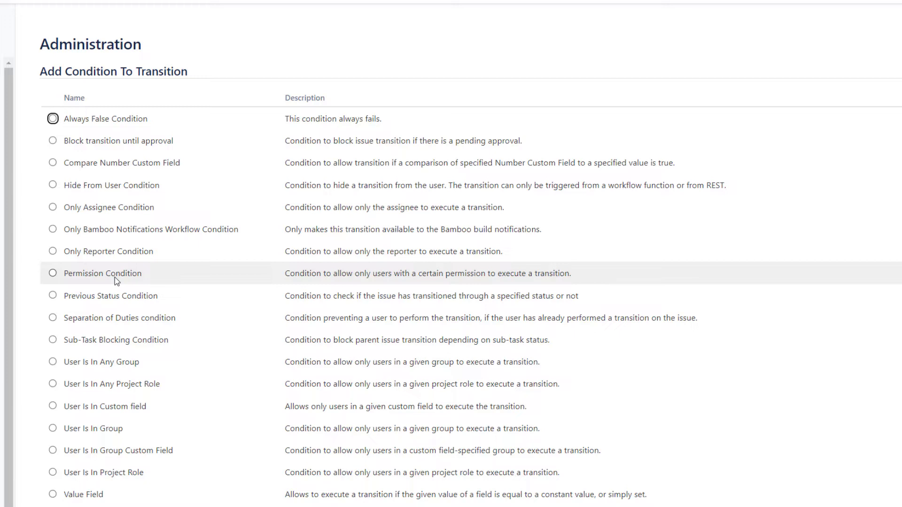
mouse_move(101, 278)
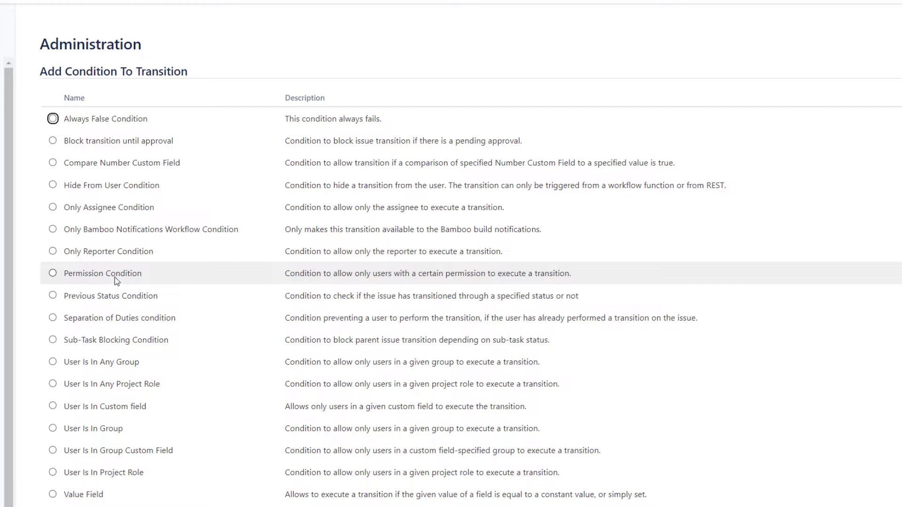
mouse_move(94, 279)
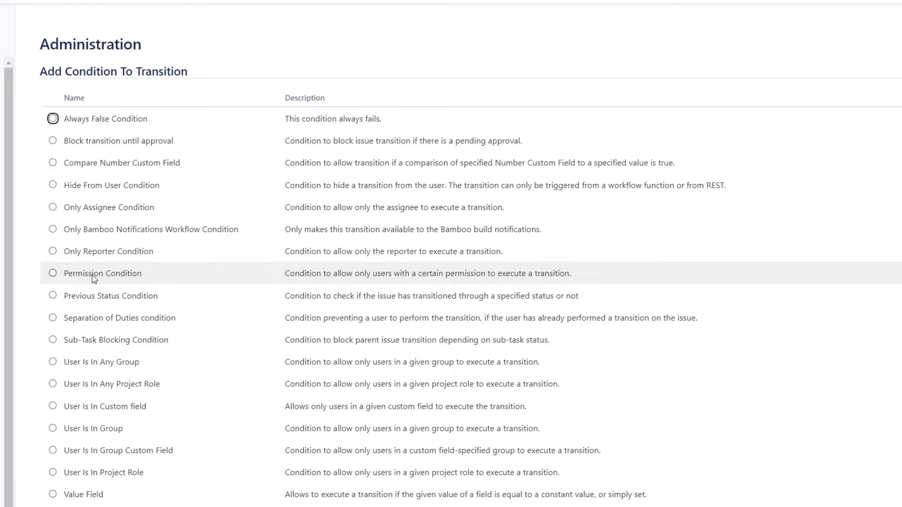
mouse_move(91, 278)
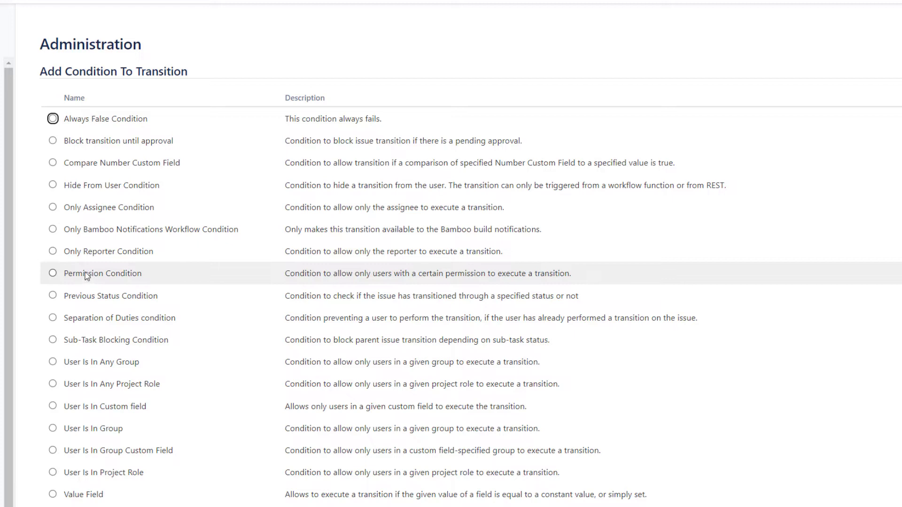
mouse_move(83, 260)
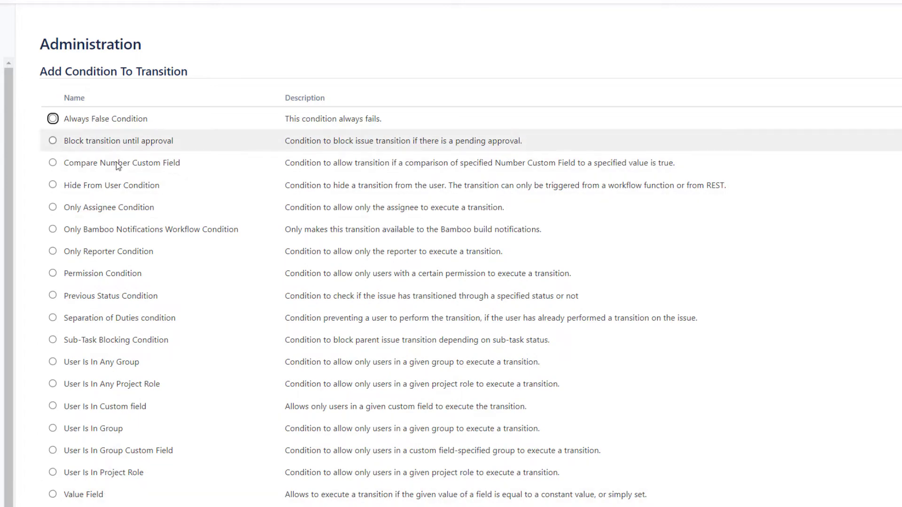
click(53, 495)
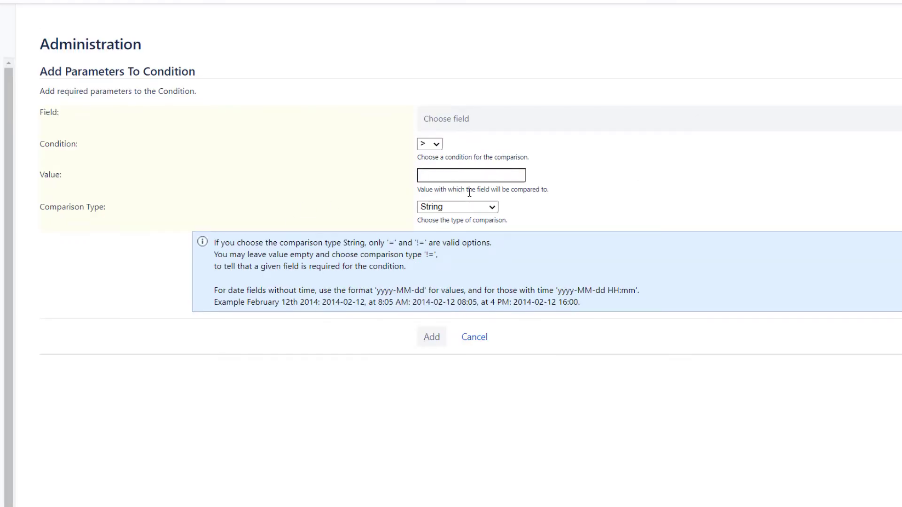
Step: Save a Value Field condition requiring Department equals 'dev' on the Done transition
click(446, 119)
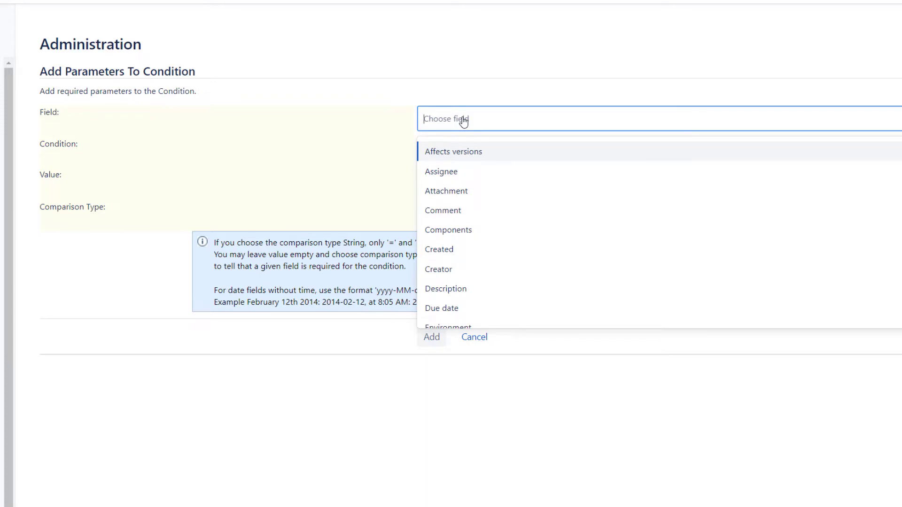
text(dem)
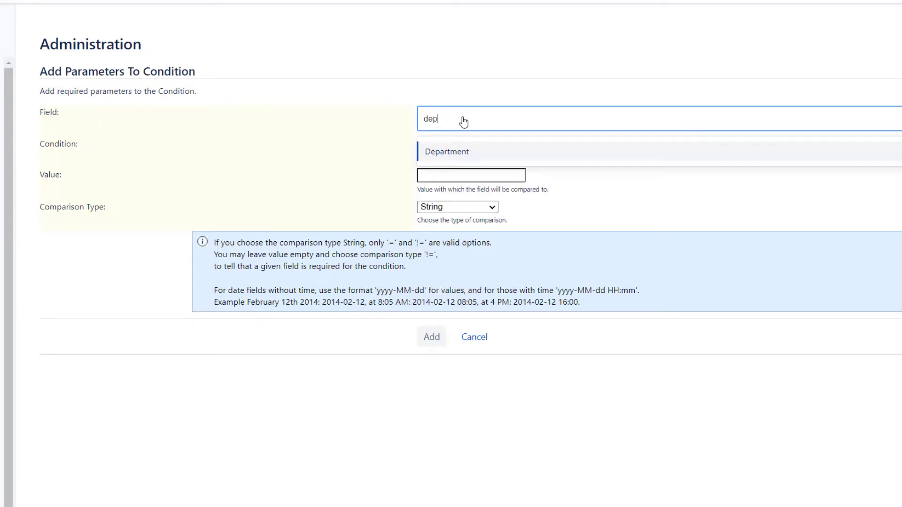
click(429, 144)
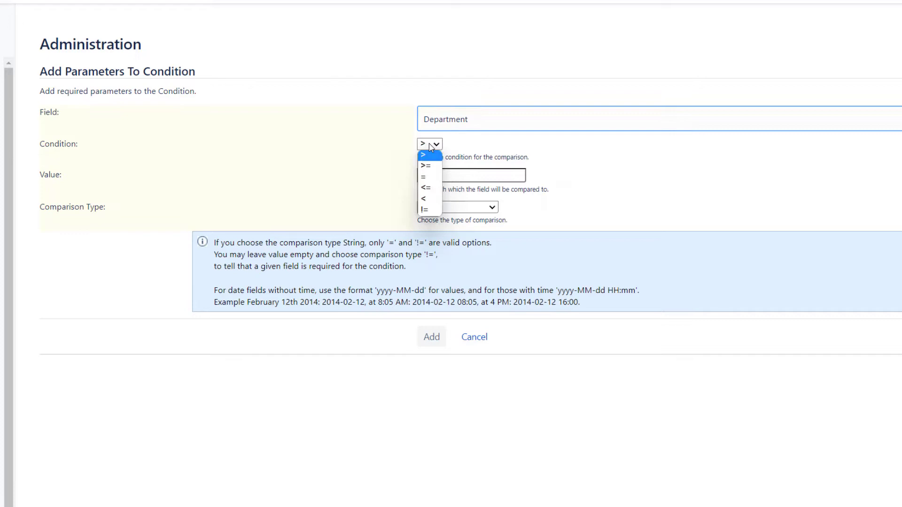
click(423, 176)
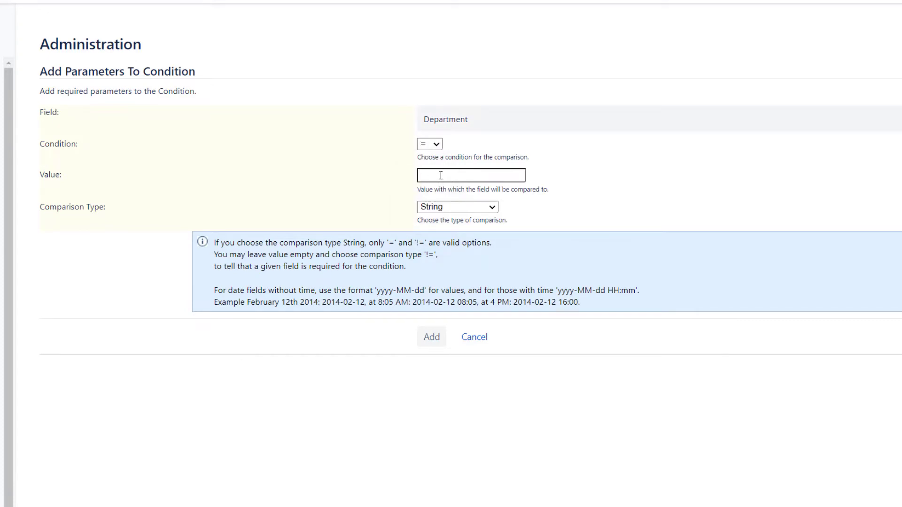
text(dev)
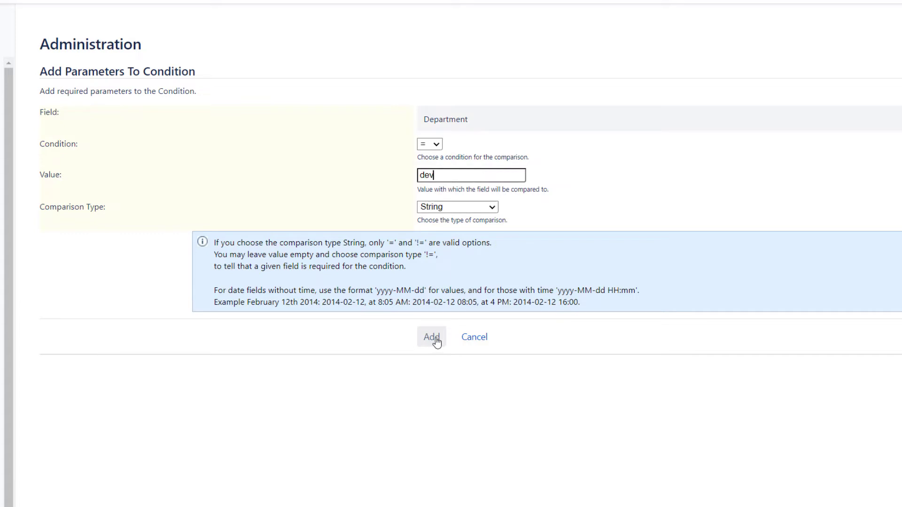
mouse_move(431, 338)
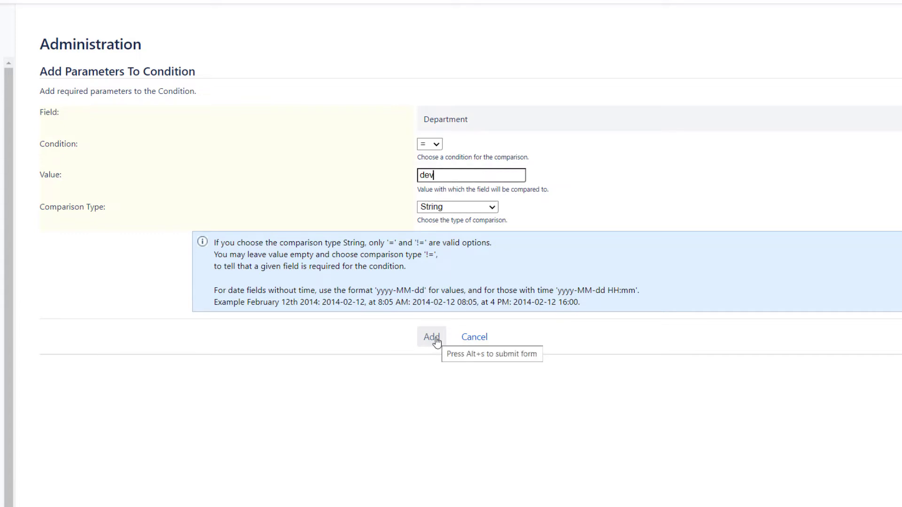
click(431, 338)
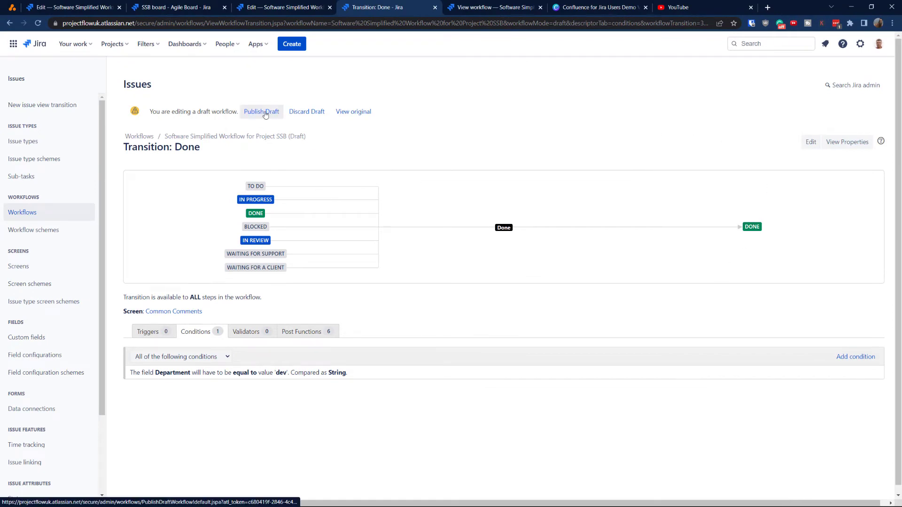
Step: Publish the draft workflow without a backup copy and go to the SSB sprint board
click(262, 111)
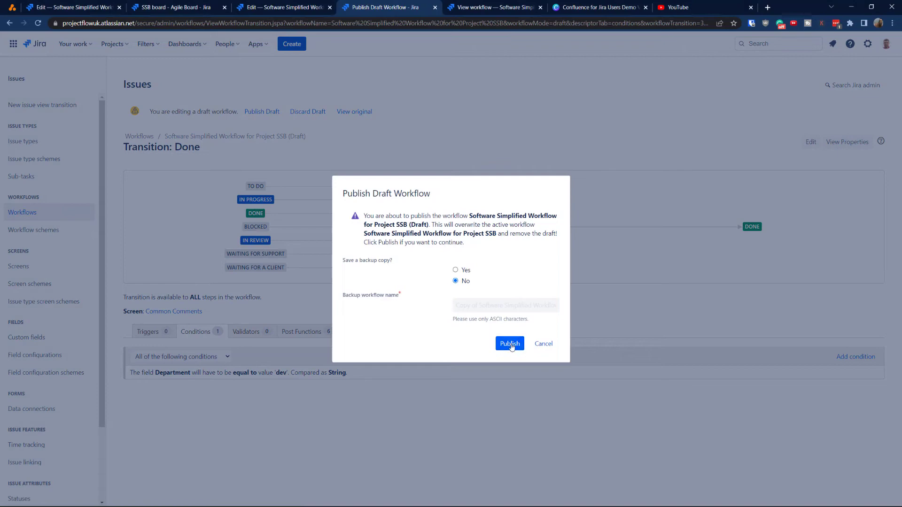
click(509, 344)
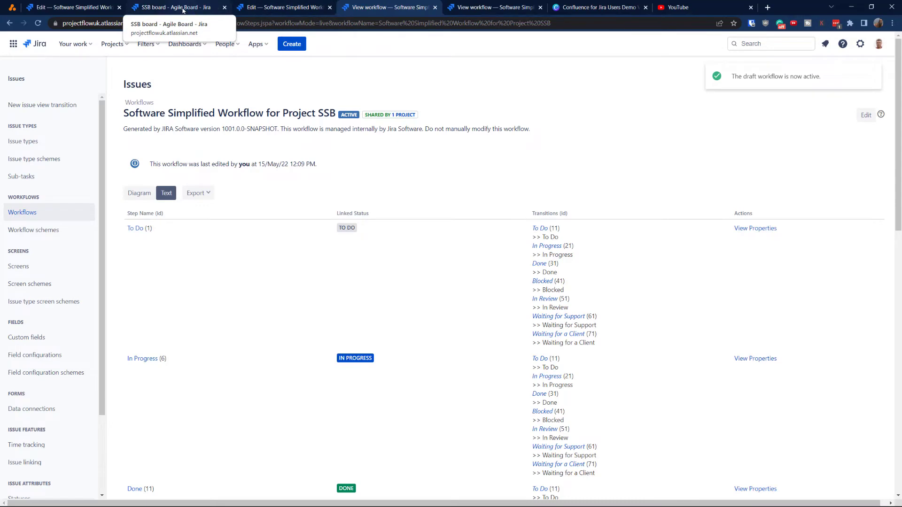
click(173, 7)
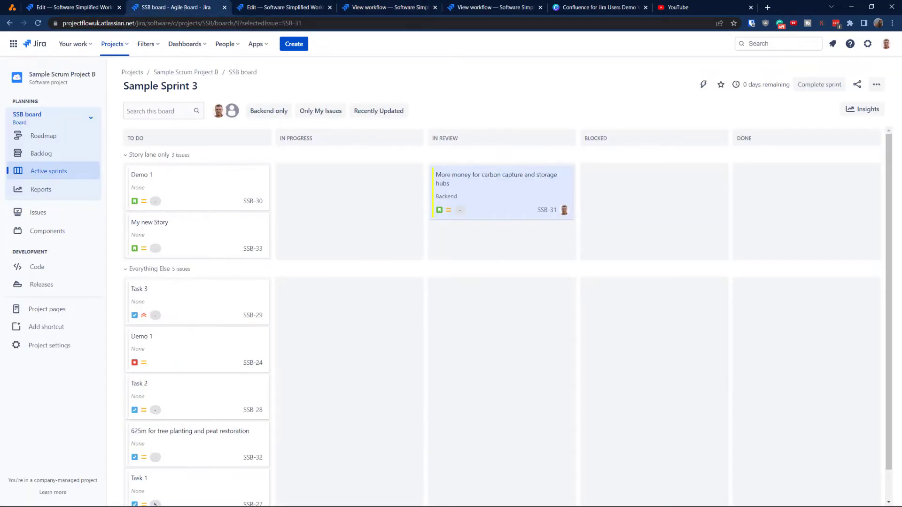
Step: Set the carbon capture issue SSB-31's Department value to 'abc'
click(113, 44)
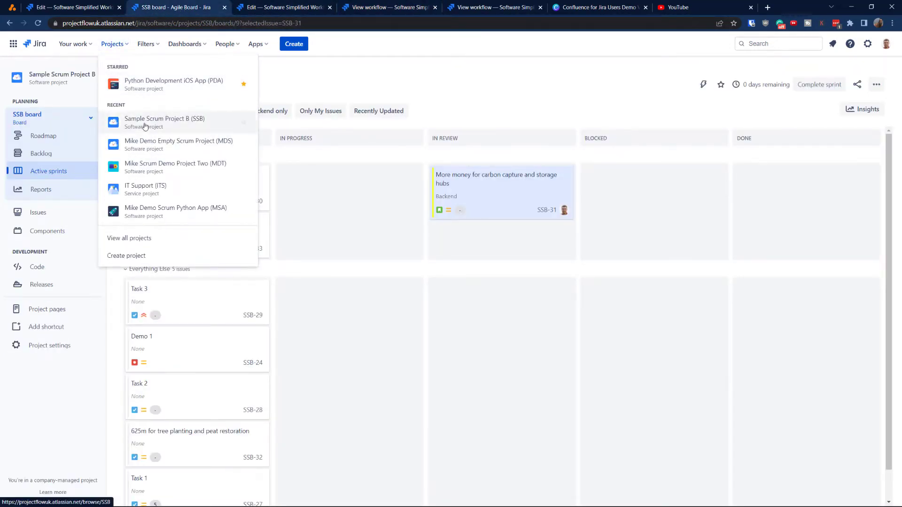
click(501, 192)
text(dev)
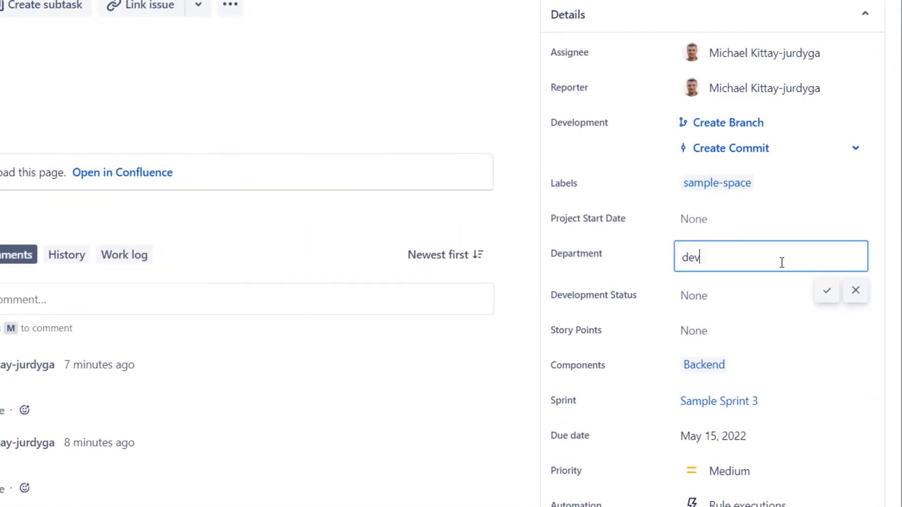
double_click(689, 257)
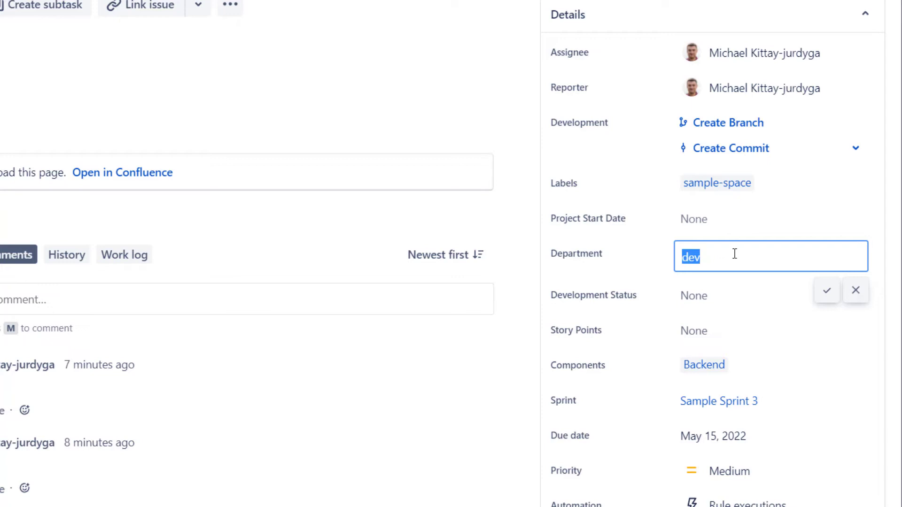
click(855, 290)
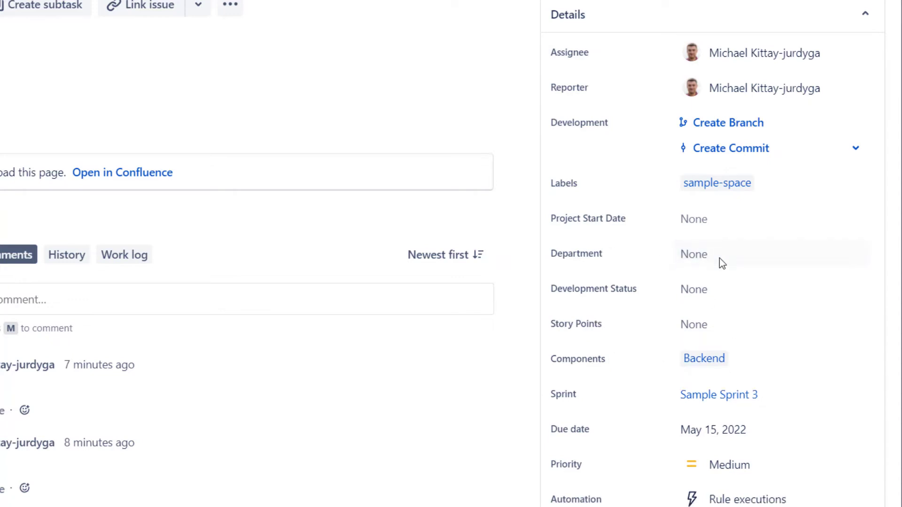
text(abc)
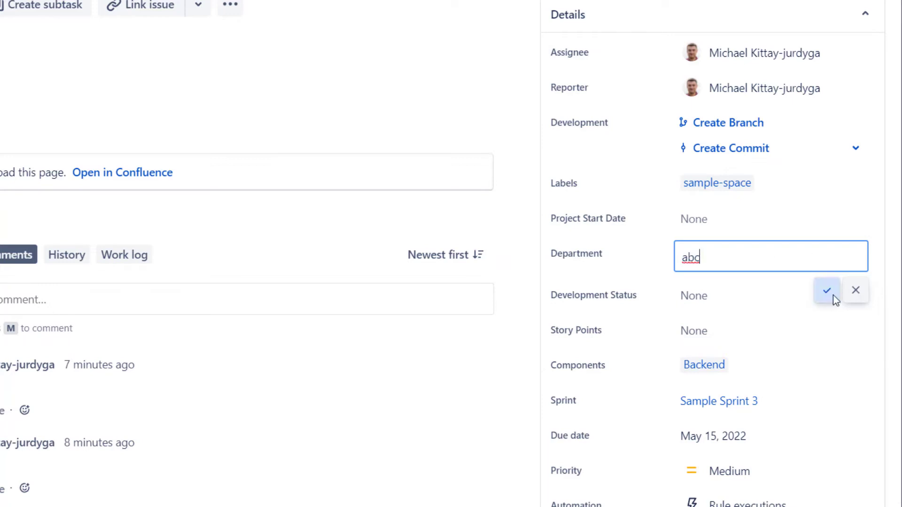
click(827, 291)
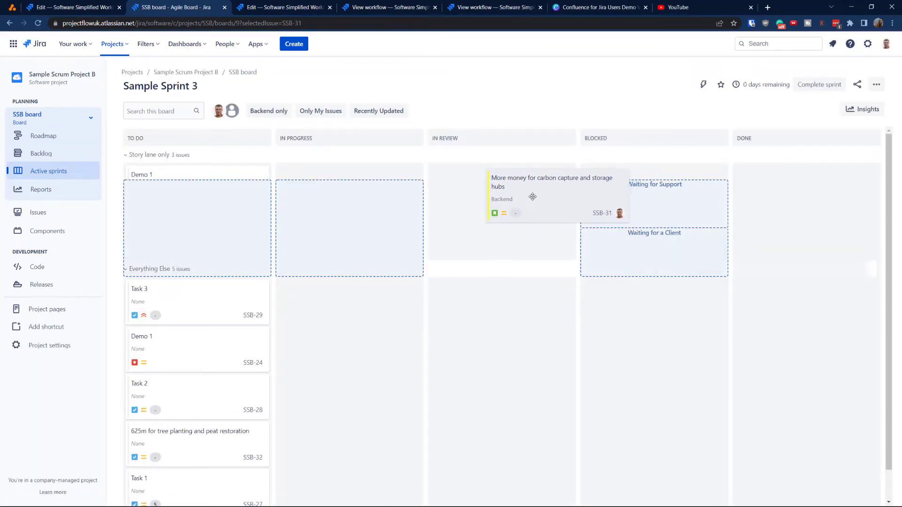
Step: Drag SSB-31 toward Done, where it bounces back to In Review
drag(532, 196, 791, 192)
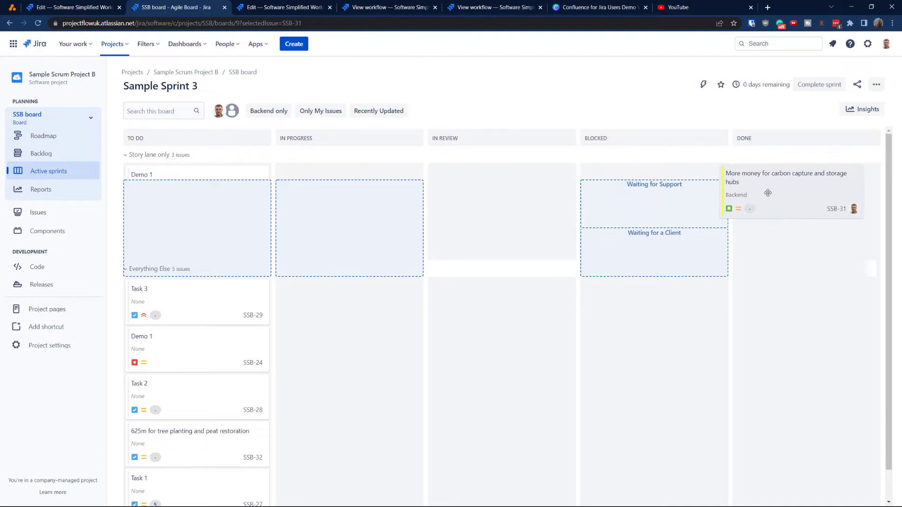
drag(788, 193, 507, 213)
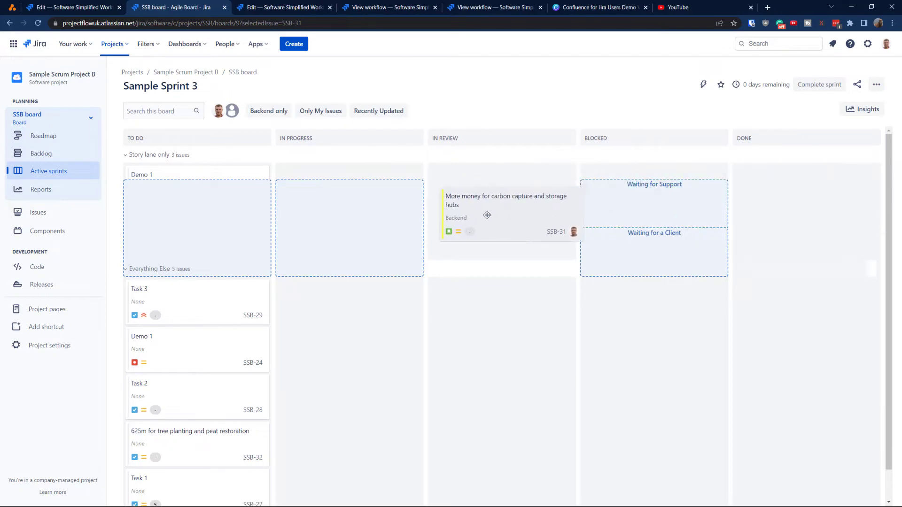
drag(506, 216, 799, 190)
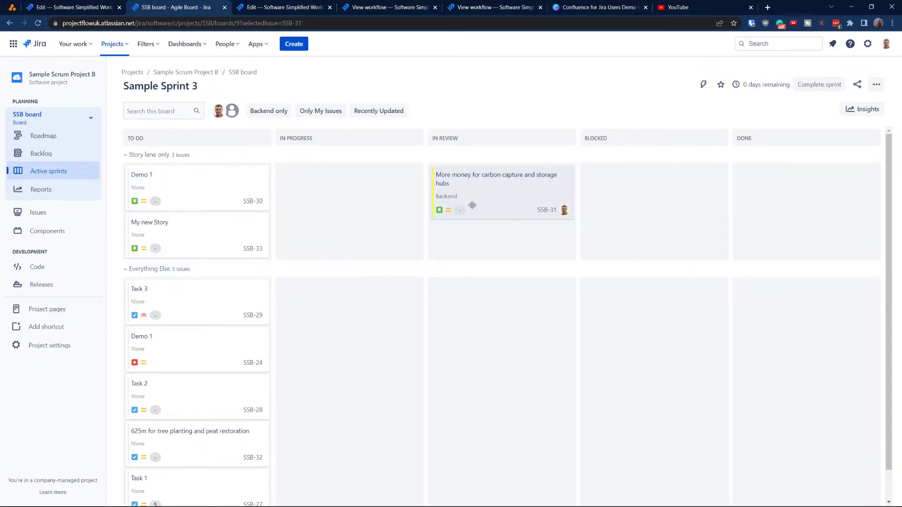
Step: Change SSB-31's Department to 'dev' and close the issue details
click(495, 179)
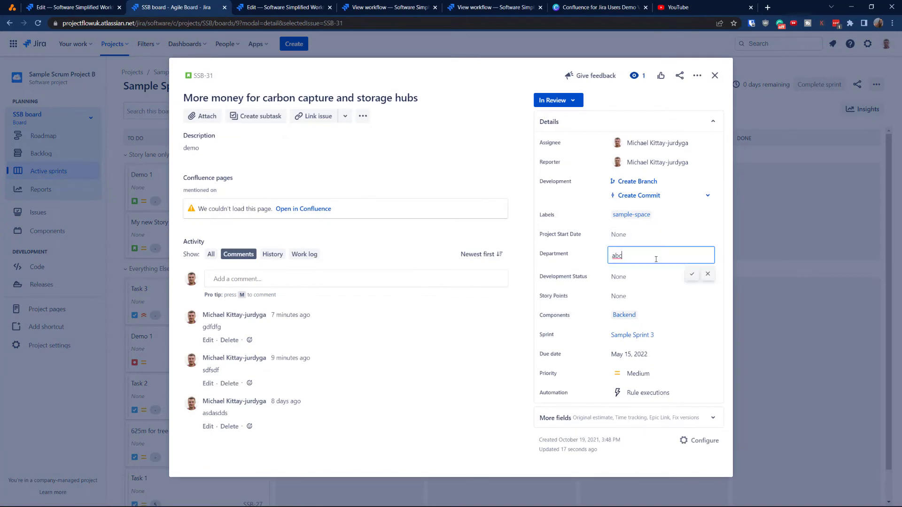
text(dev)
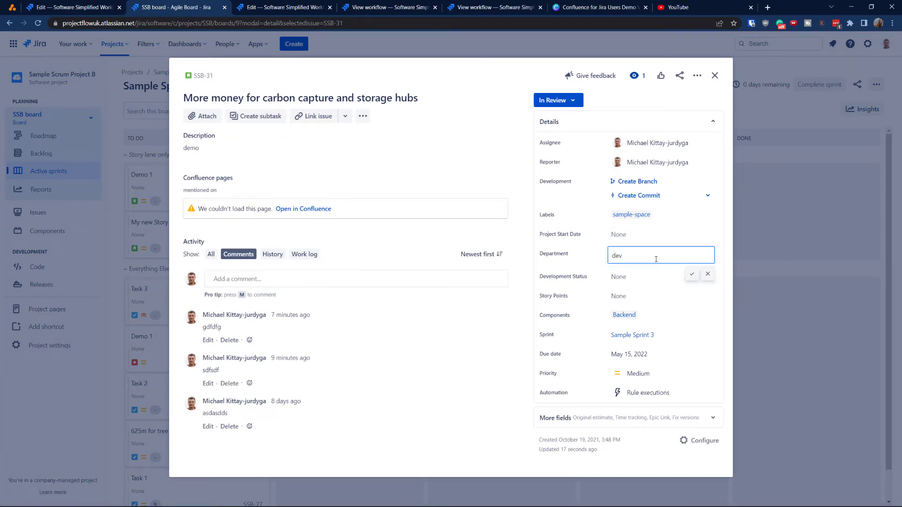
click(691, 273)
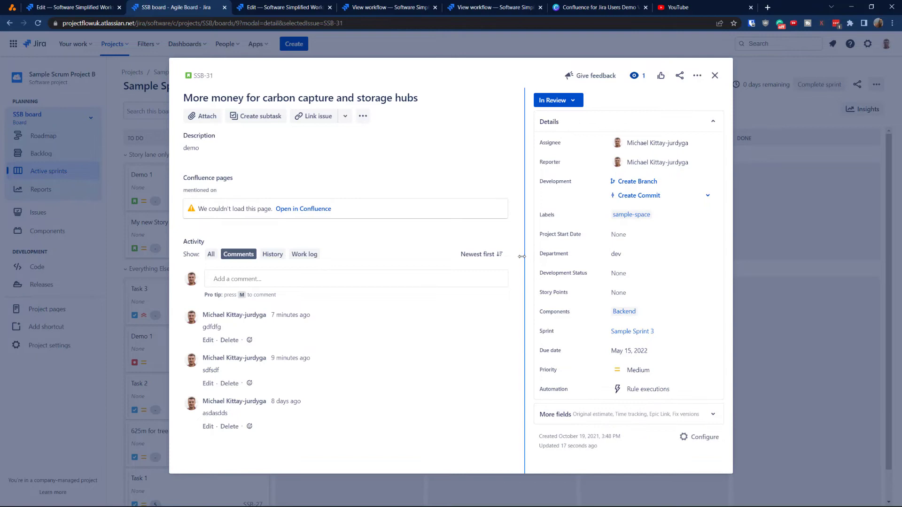
click(714, 75)
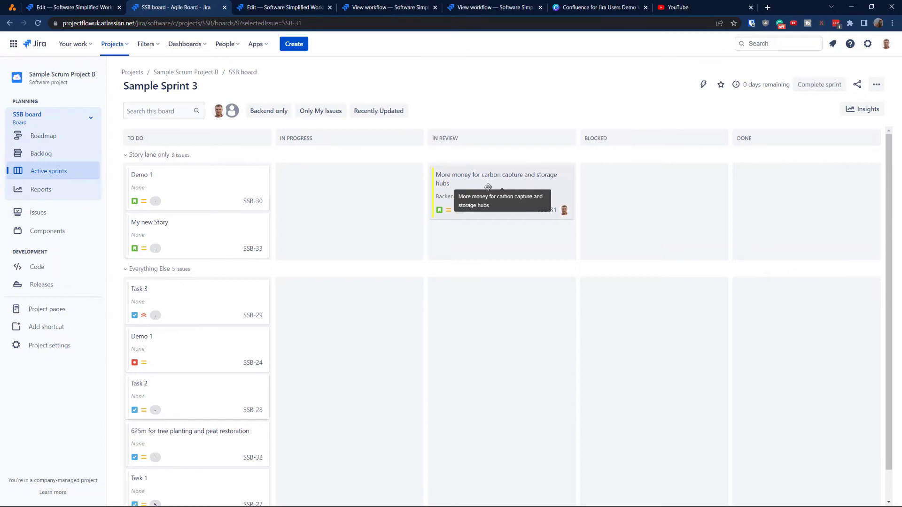
Step: Return to the draft workflow editor and list the condition types available for the Done transition
click(282, 6)
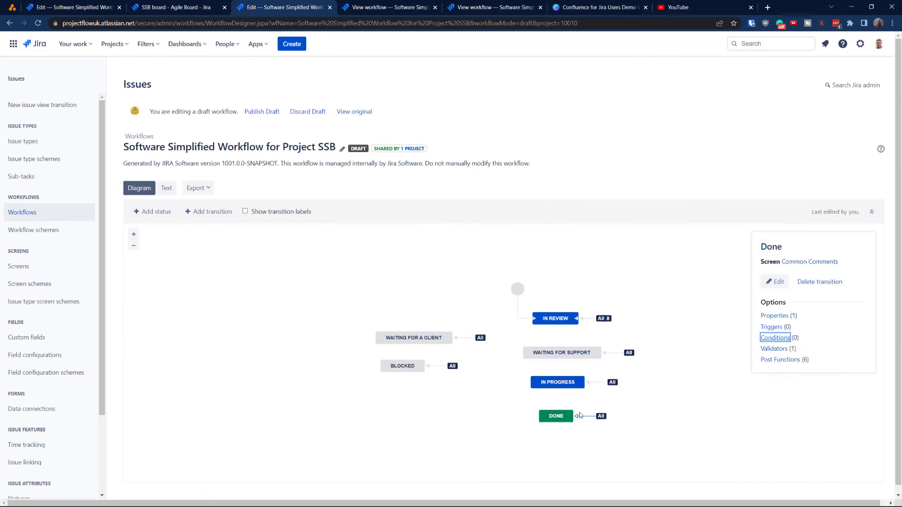
click(775, 337)
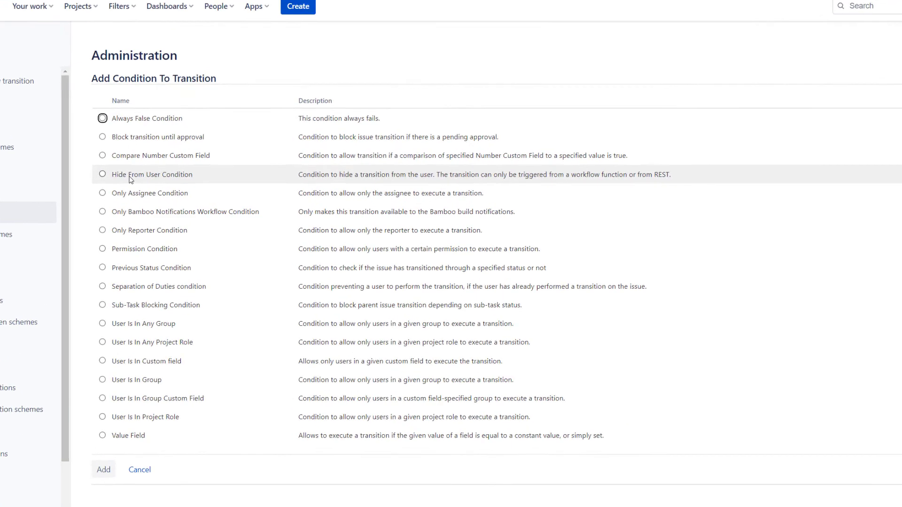
scroll(down, 3)
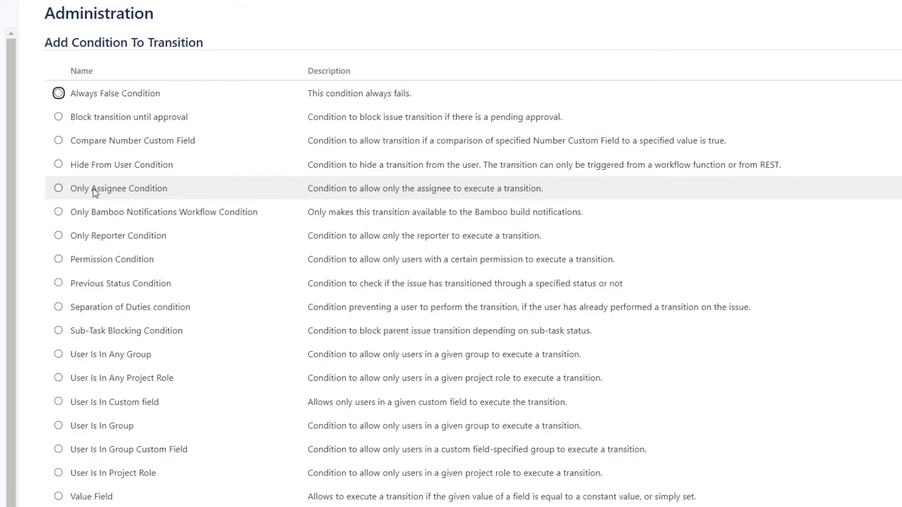
mouse_move(112, 152)
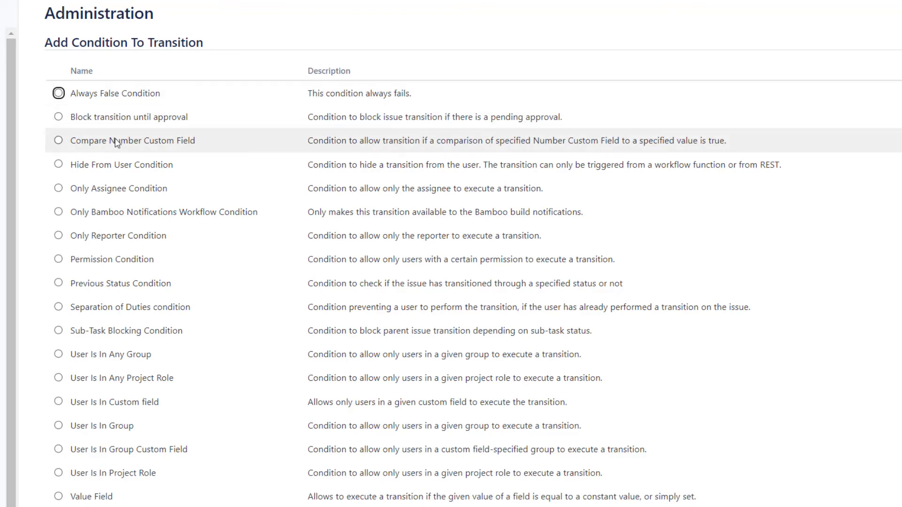
mouse_move(98, 360)
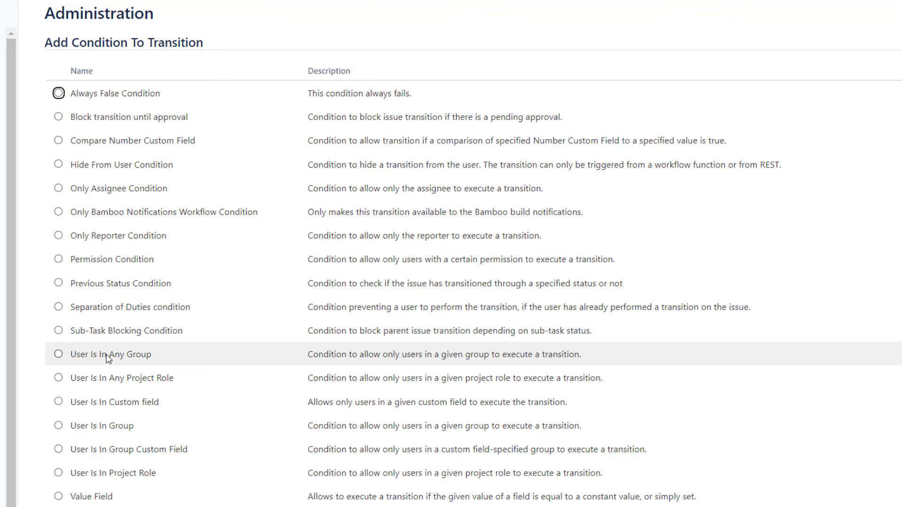
mouse_move(109, 378)
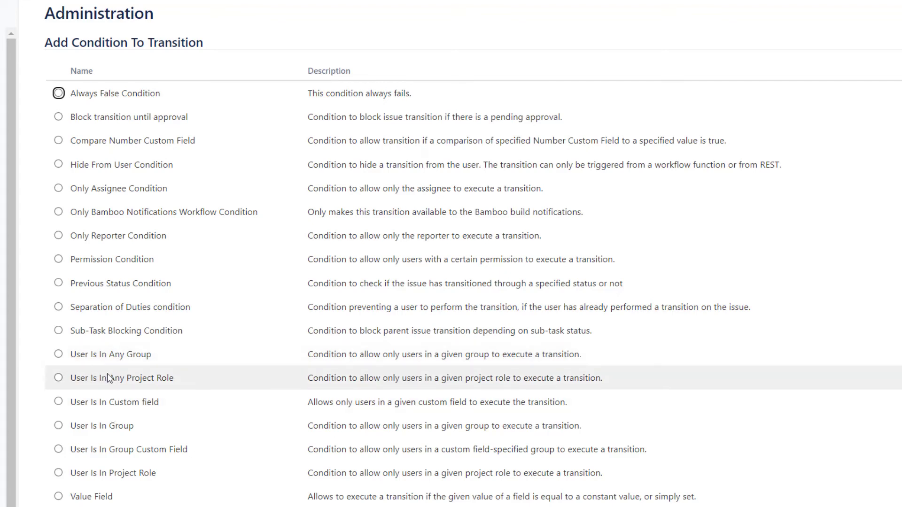